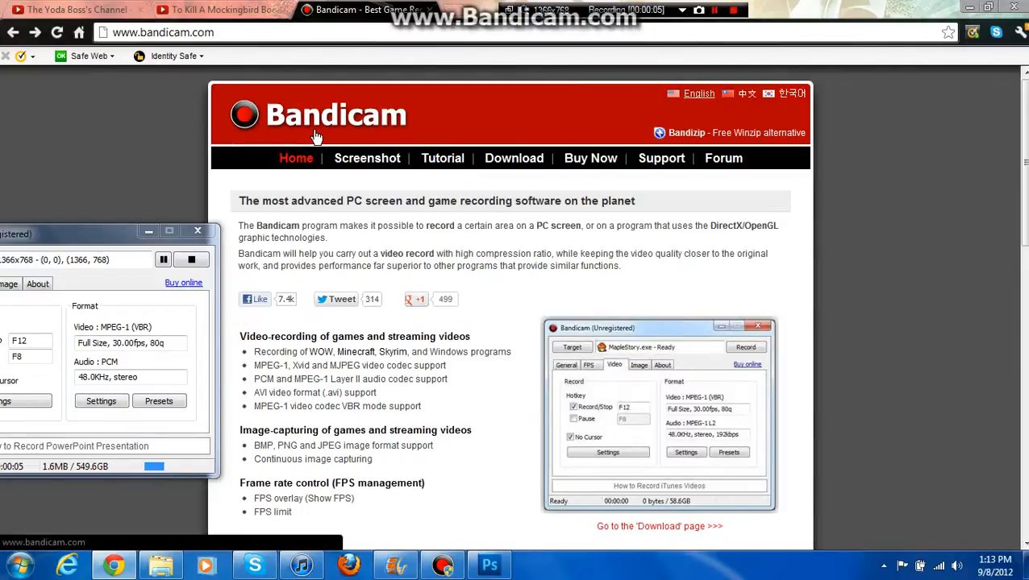
{"action": "mouse_move", "coordinate": [345, 133]}
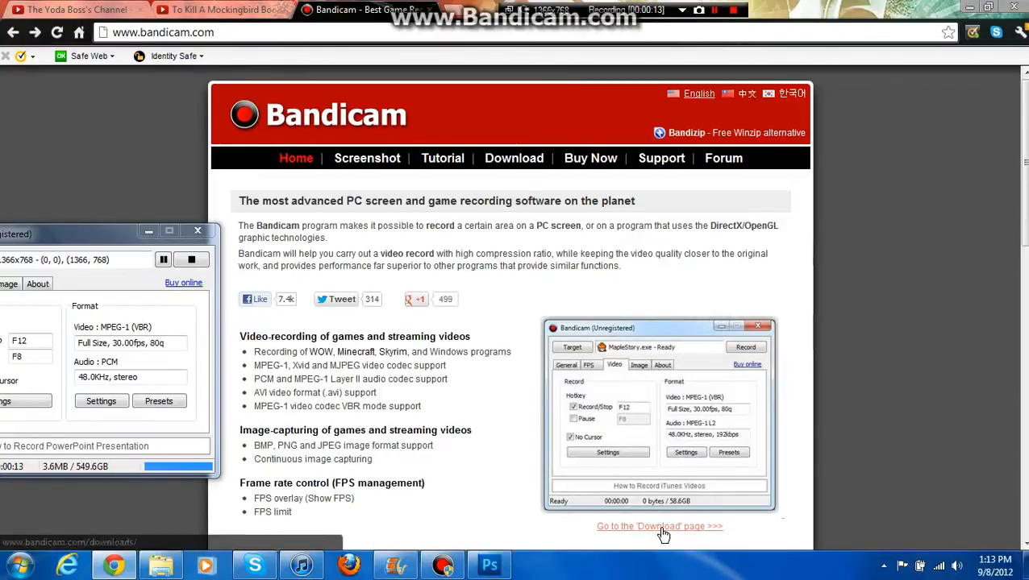
- Follow the homepage link to the Bandicam Download page
{"action": "left_click", "coordinate": [658, 525]}
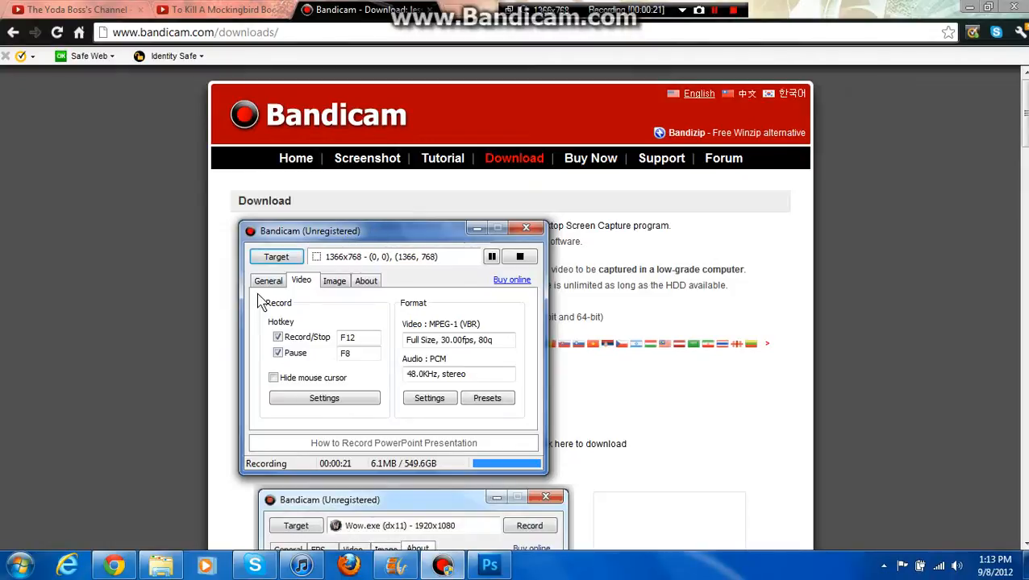
{"action": "left_click", "coordinate": [267, 280]}
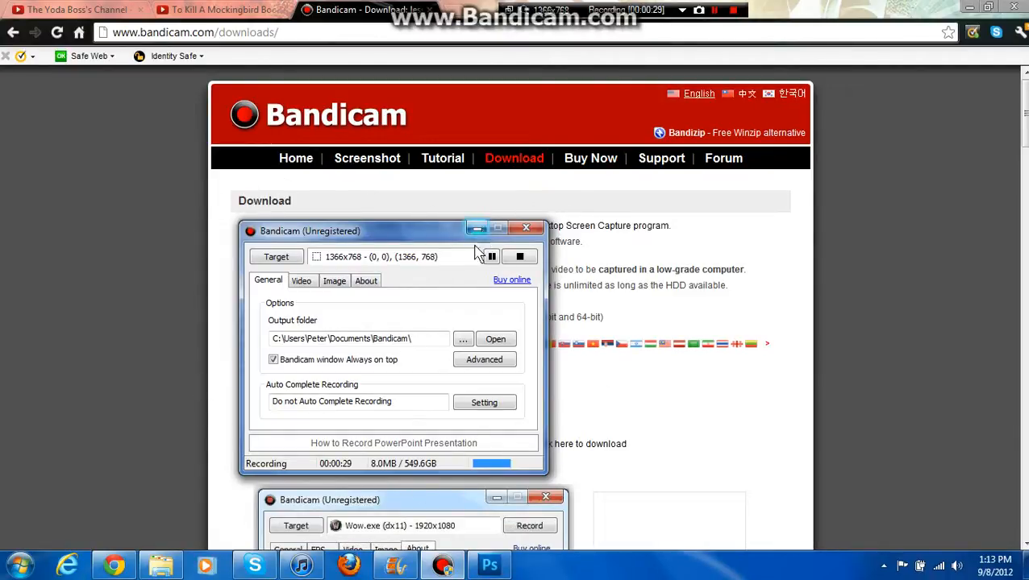
{"action": "left_click", "coordinate": [300, 281]}
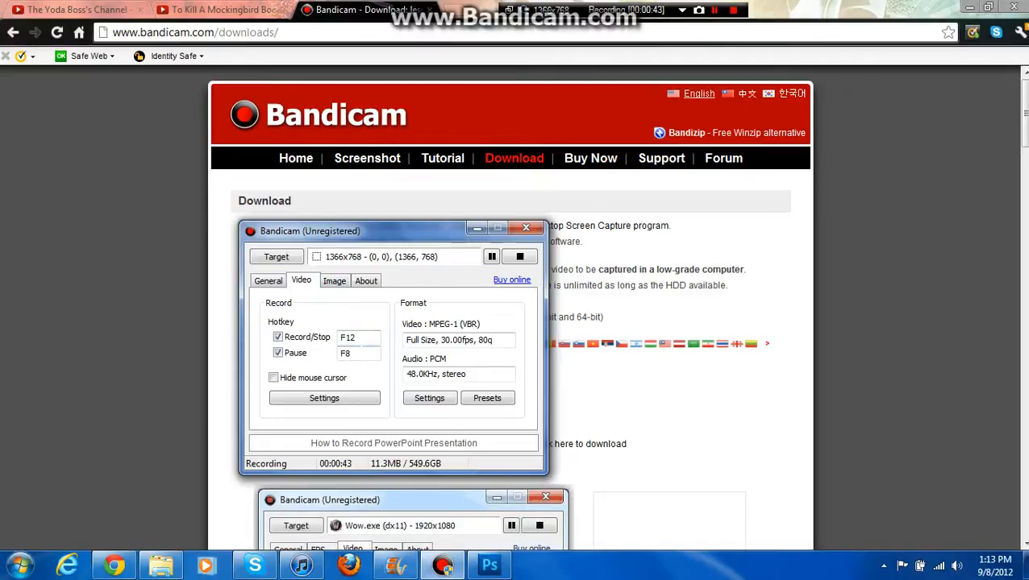
{"action": "left_click", "coordinate": [268, 280]}
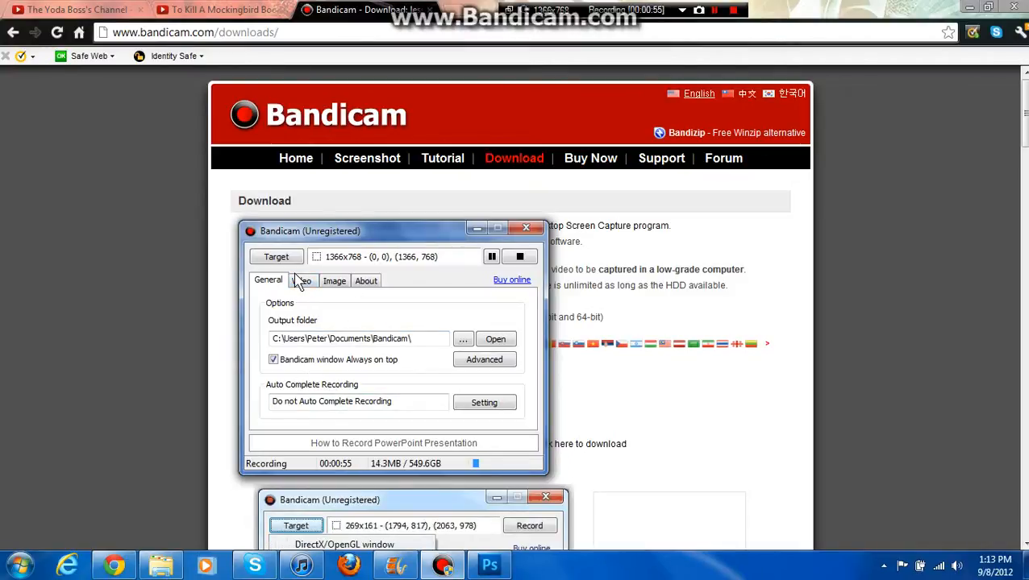
{"action": "left_click", "coordinate": [303, 281]}
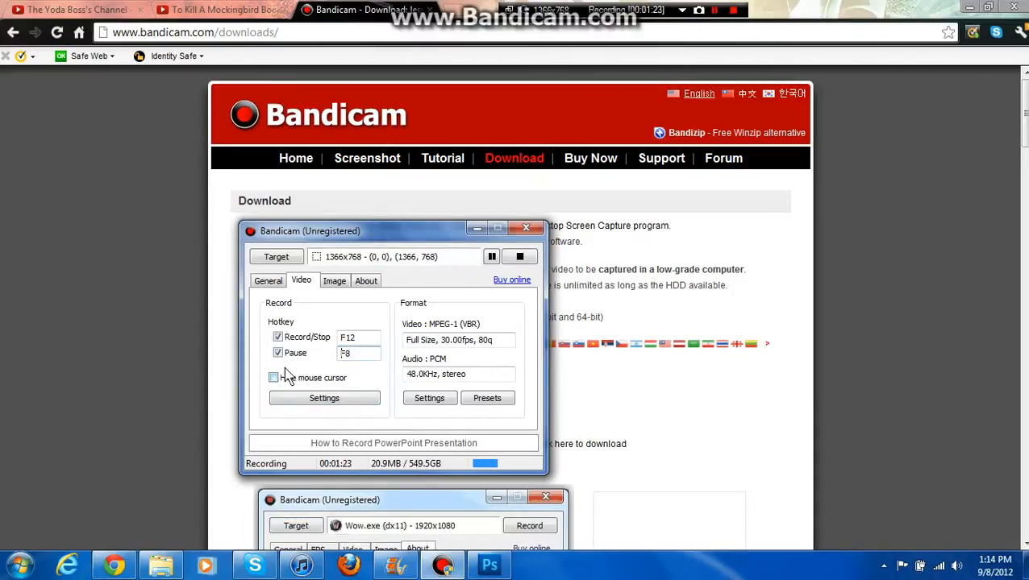
- Enable 'Hide mouse cursor' for video recording and move to the Image settings
{"action": "left_click", "coordinate": [274, 378]}
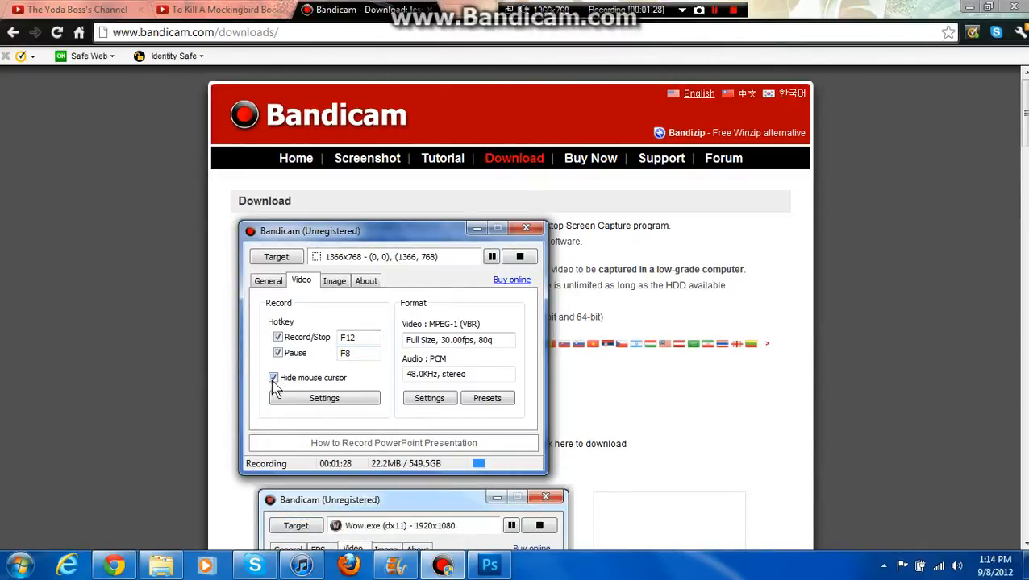
{"action": "left_click", "coordinate": [334, 281]}
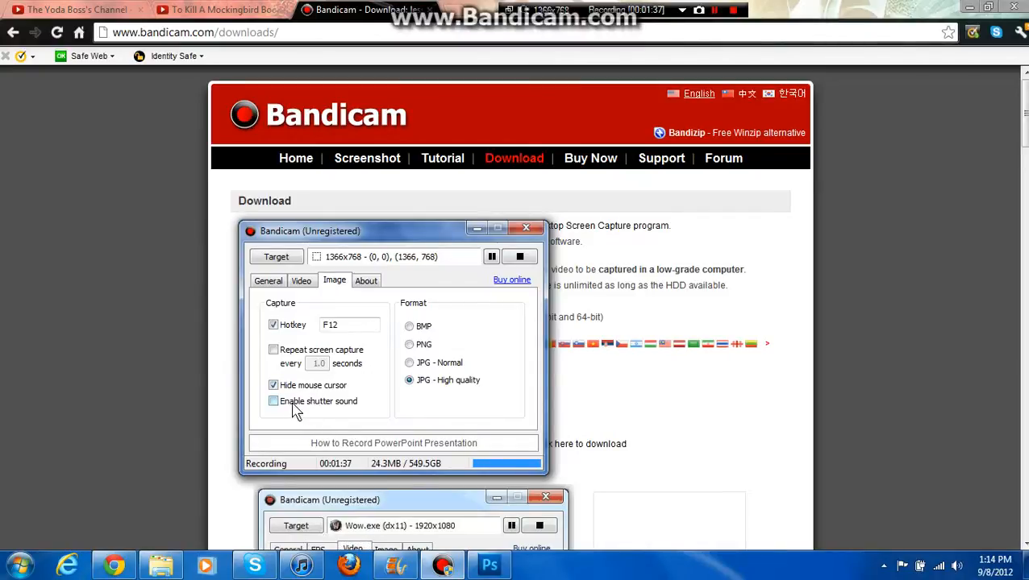
- Review an Image format option, then show the About info with version 1.8.1.240
{"action": "left_click", "coordinate": [274, 401]}
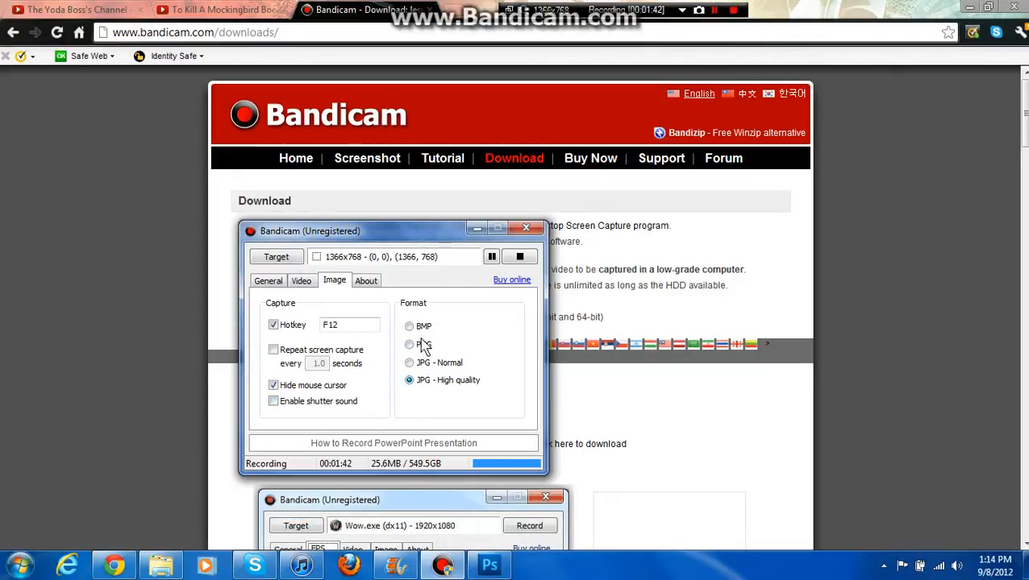
{"action": "left_click", "coordinate": [366, 281]}
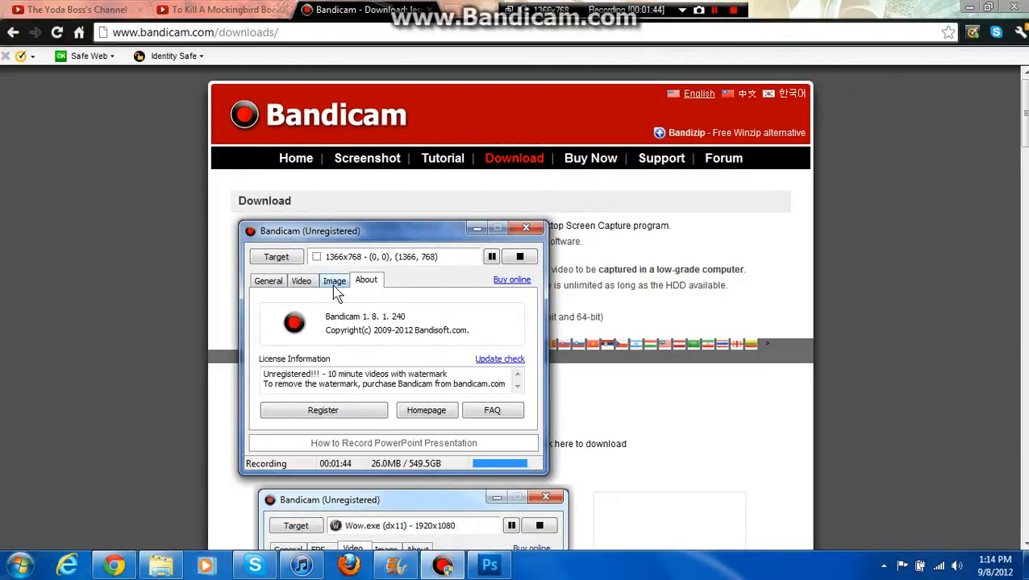
- Return via the General settings to the Video recording settings
{"action": "left_click", "coordinate": [268, 281]}
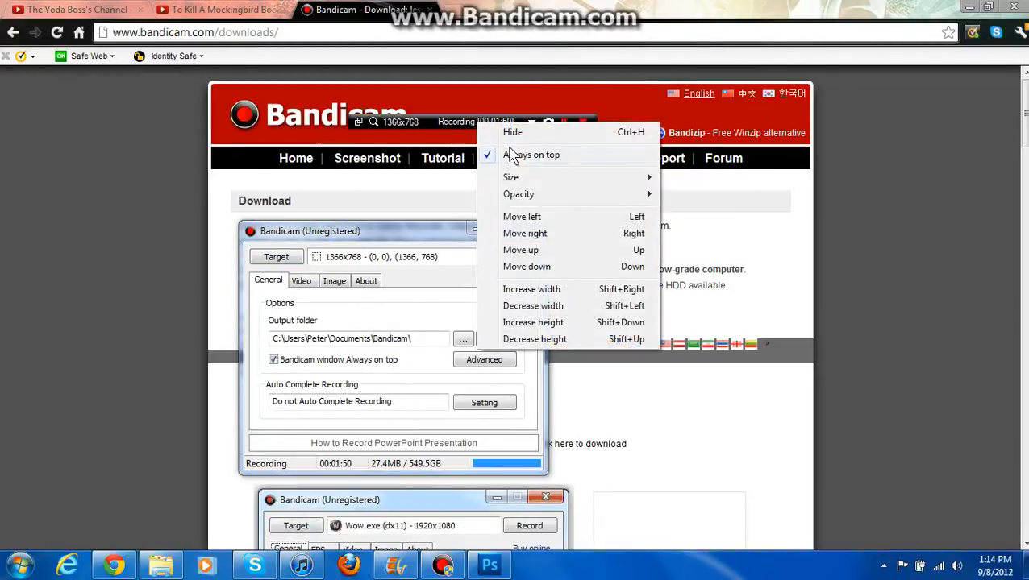
{"action": "mouse_move", "coordinate": [509, 176]}
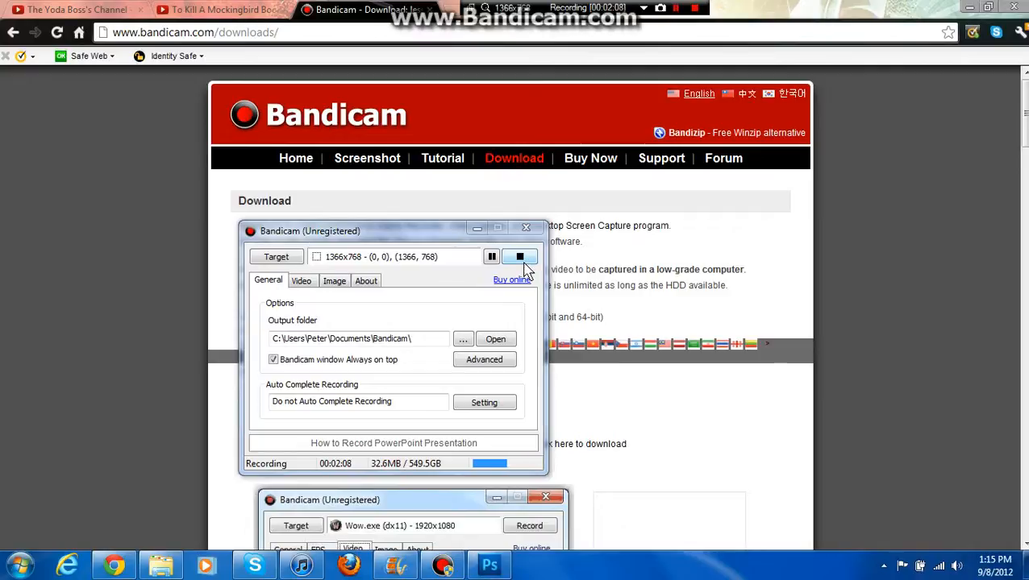
{"action": "left_click", "coordinate": [300, 280]}
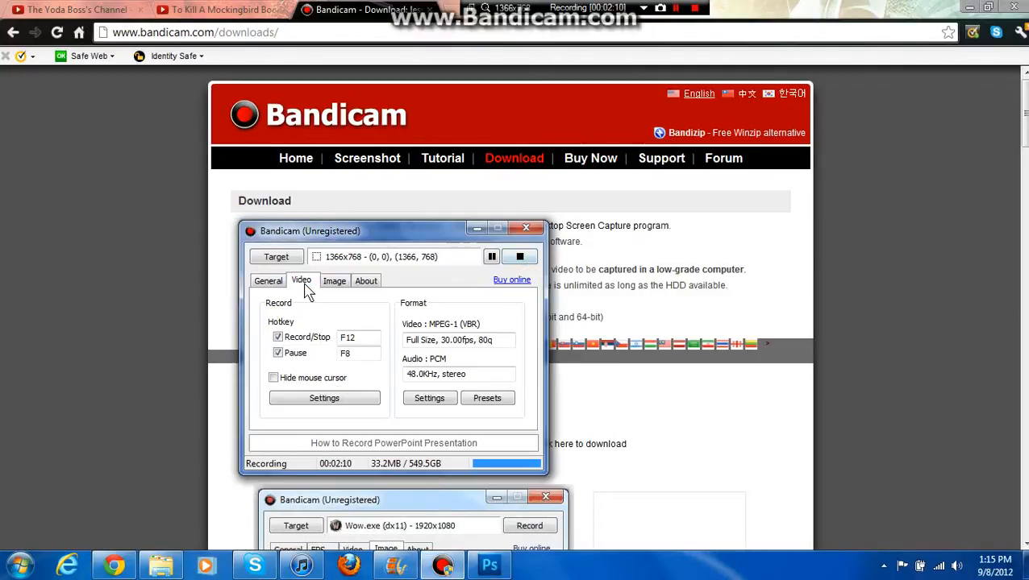